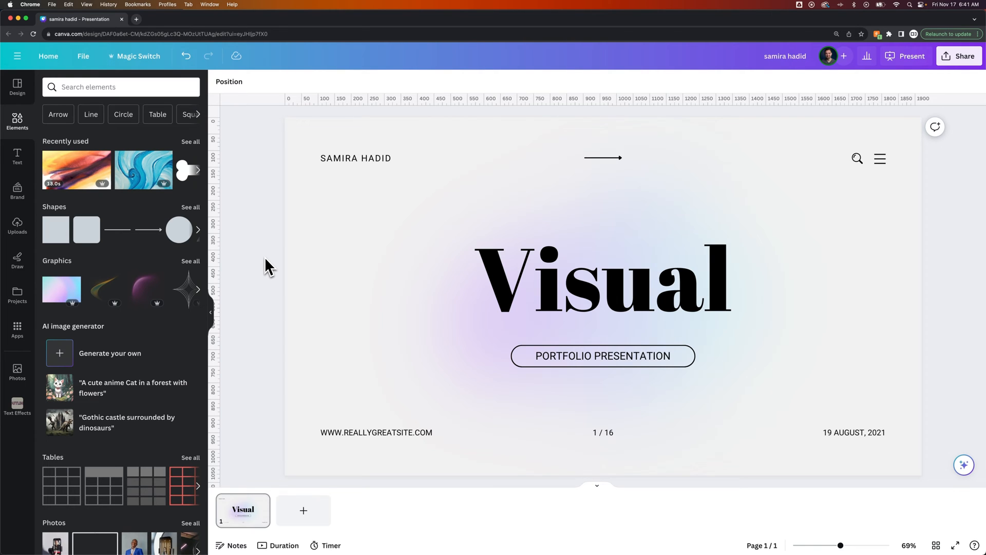
Step: Select the thin arrow at the top of the slide for duplicating
click(603, 157)
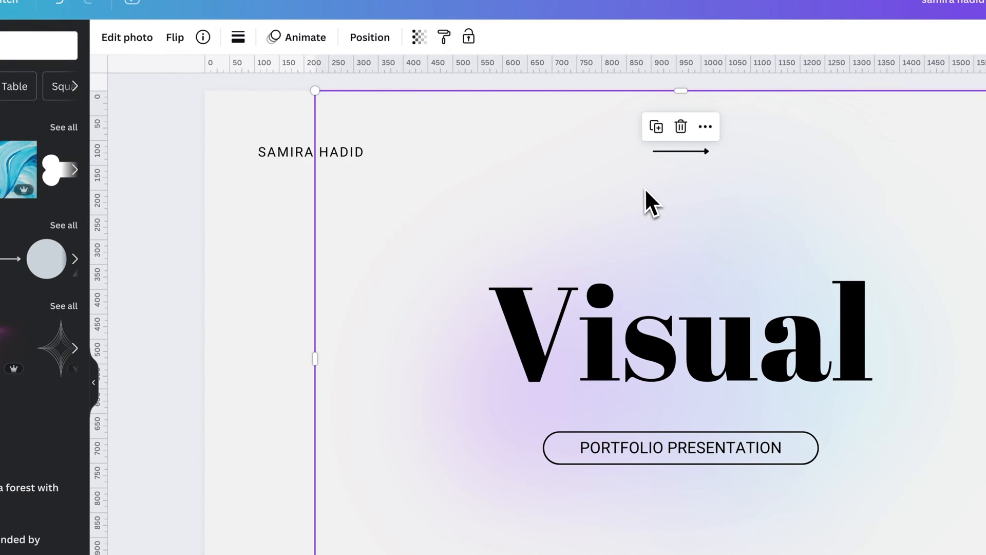
click(679, 151)
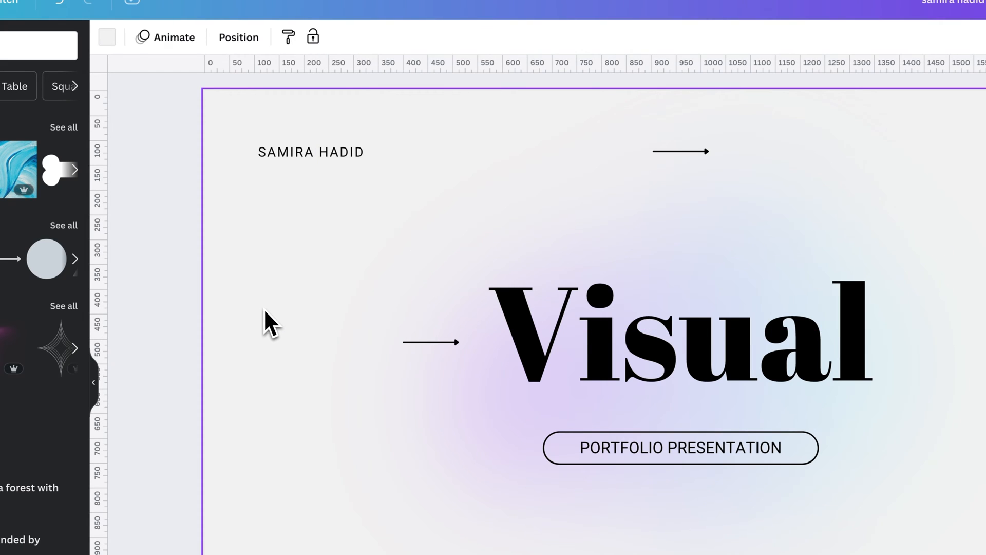
Step: Drag a copy of the SAMIRA HADID name directly below the original and select it
click(311, 152)
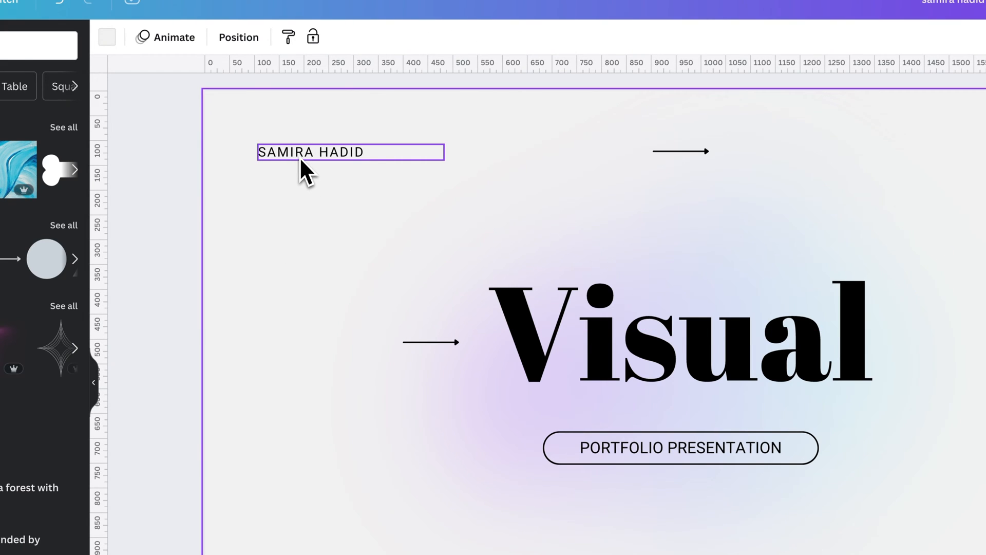
double_click(311, 152)
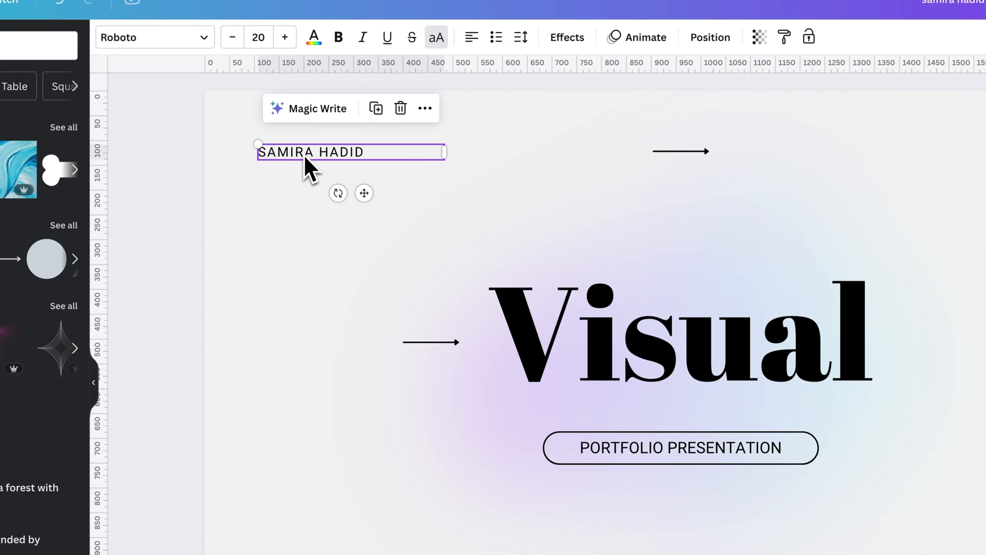
drag(308, 152, 305, 179)
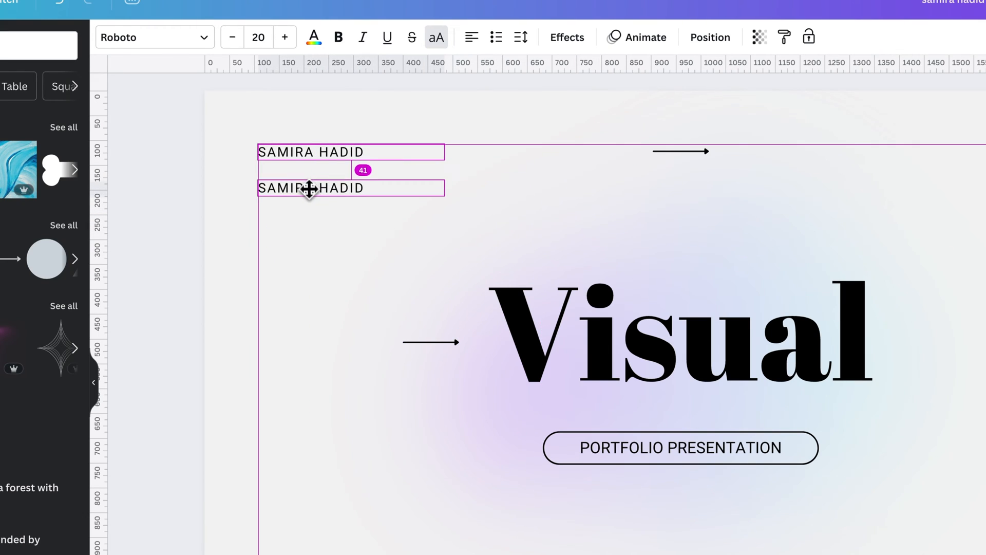
click(311, 187)
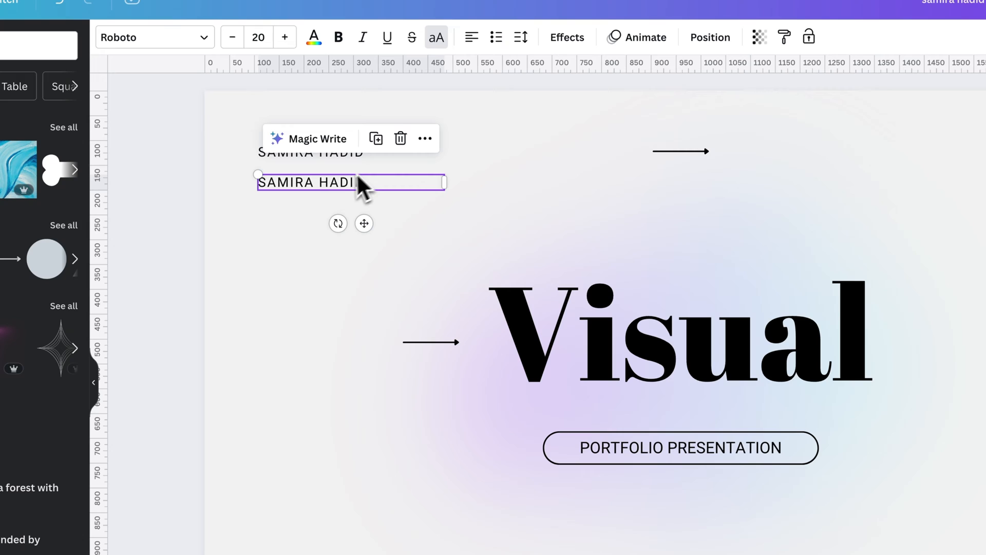
right_click(333, 189)
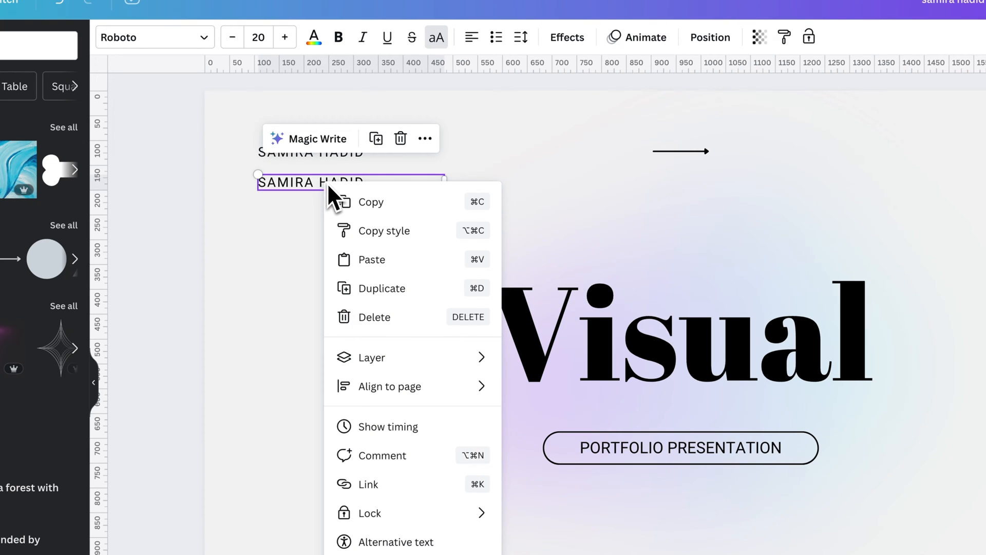
mouse_move(380, 288)
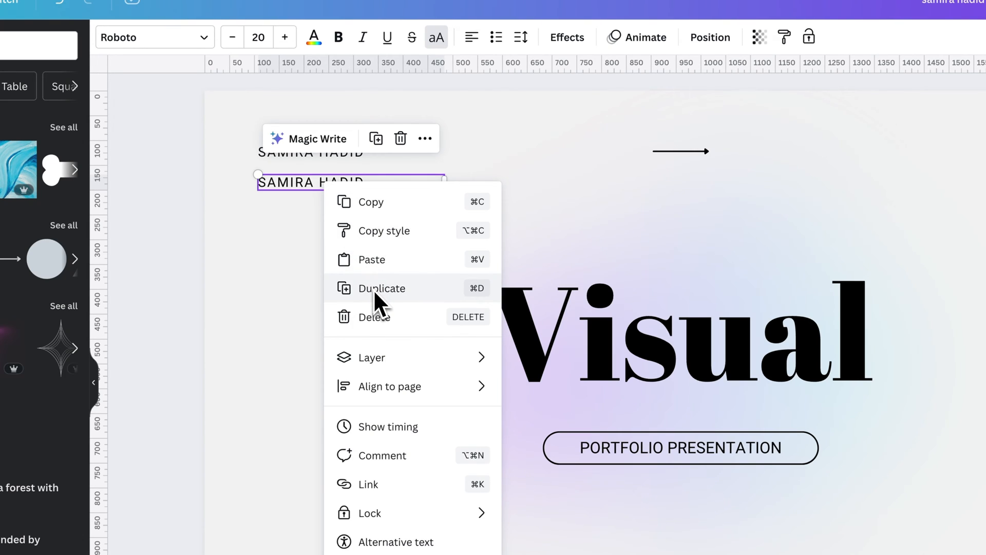
mouse_move(302, 254)
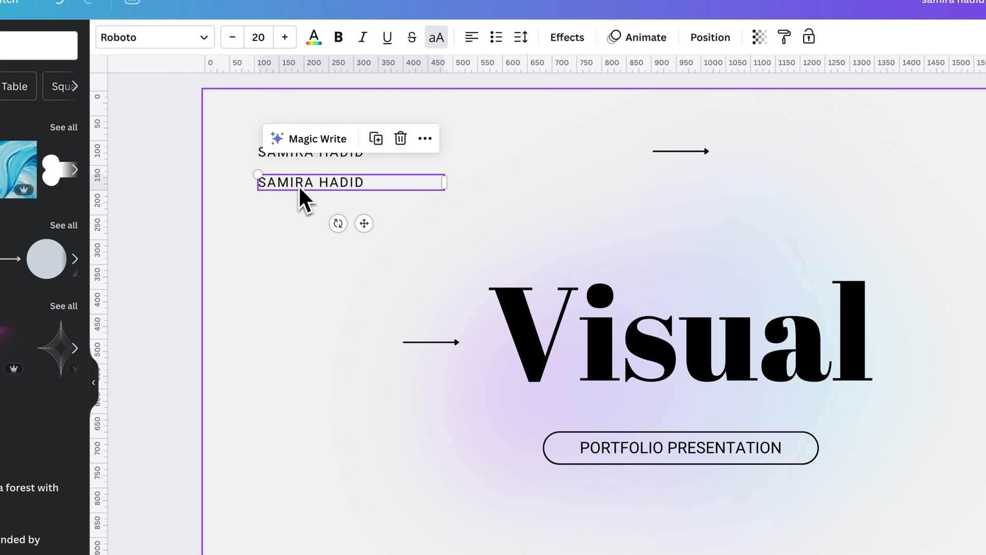
key(cmd+d)
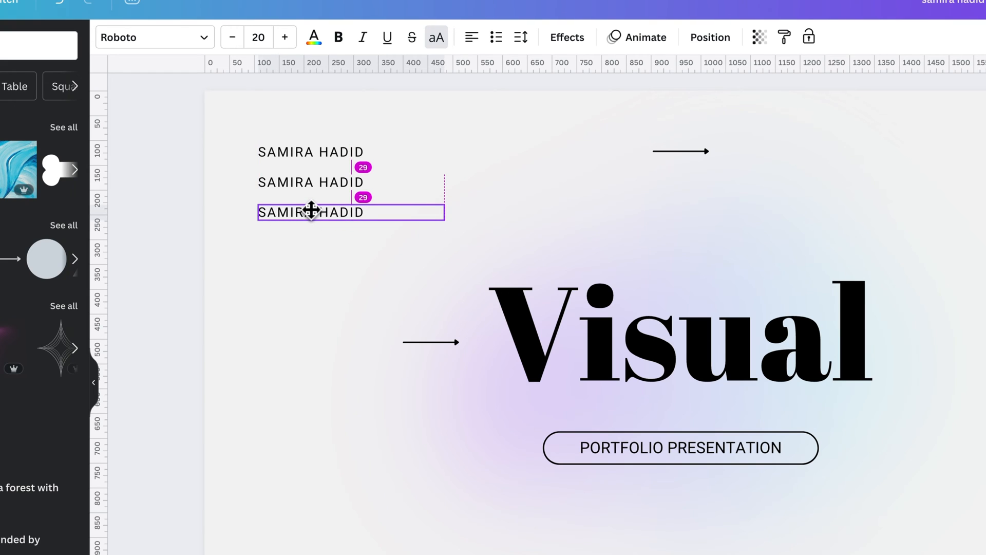
click(252, 343)
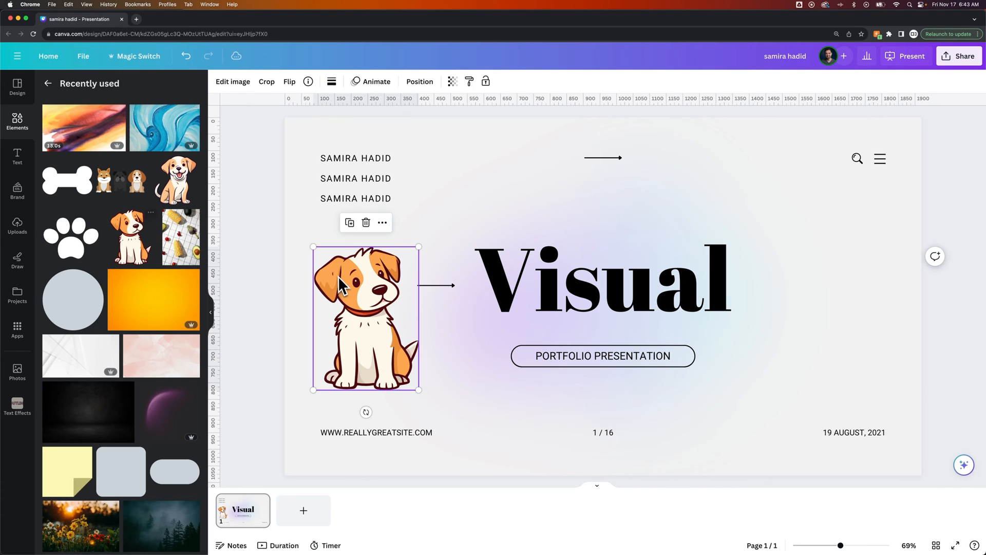
mouse_move(371, 339)
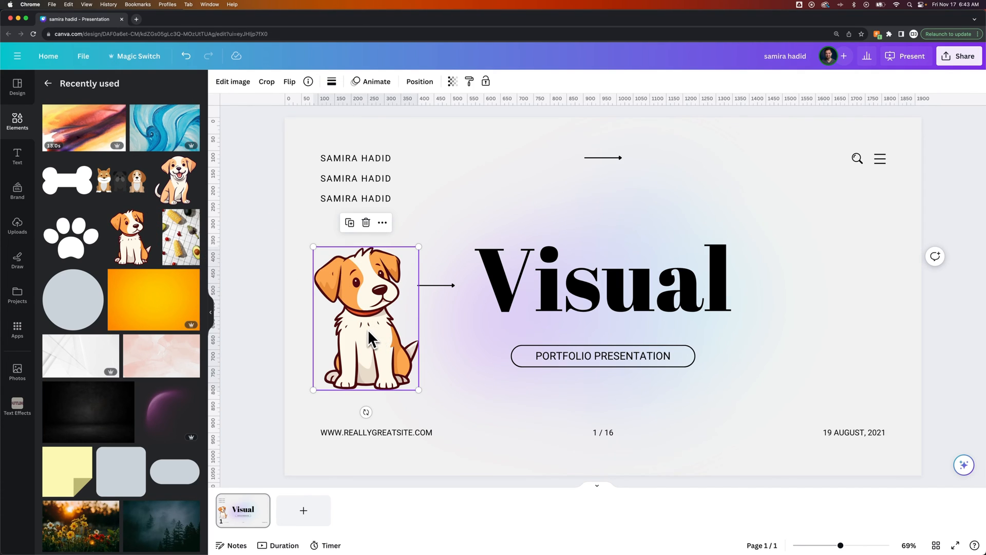
Step: Copy the puppy graphic twice and line up all three puppies in a row
drag(367, 317, 477, 333)
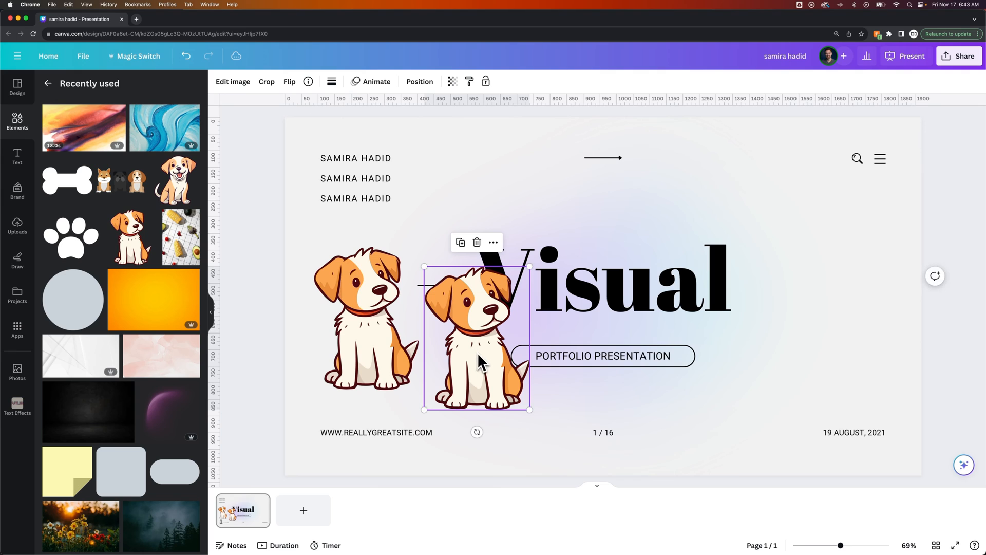
key(cmd+d)
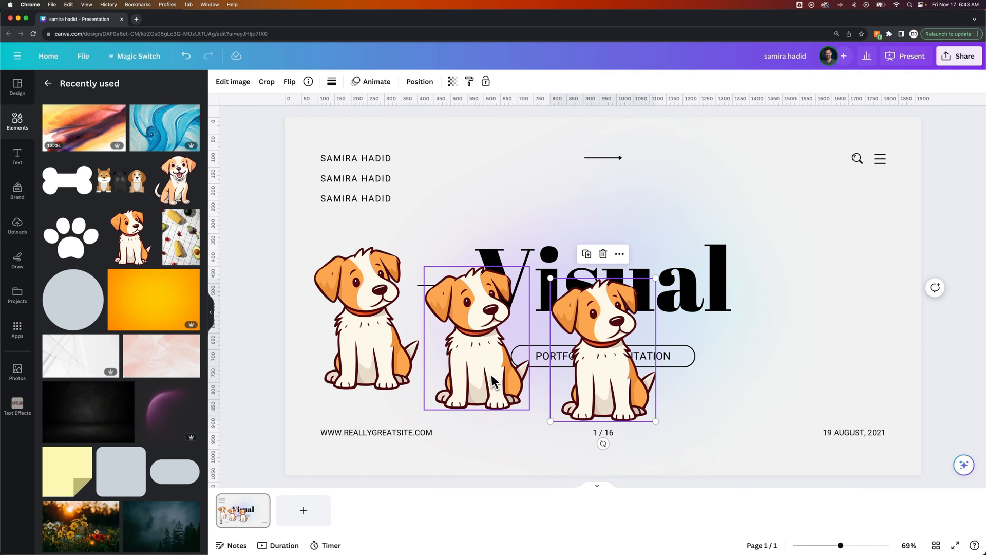
drag(602, 346, 364, 346)
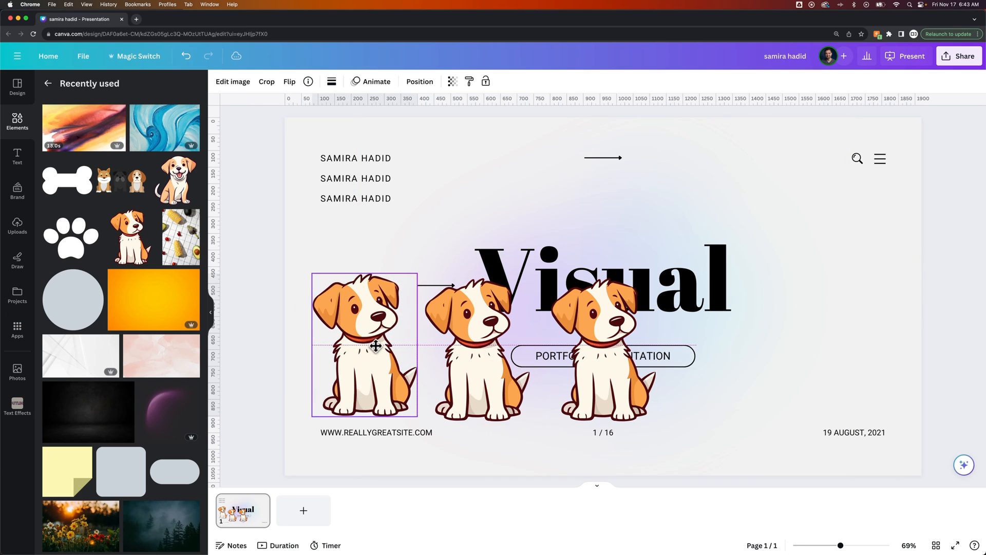